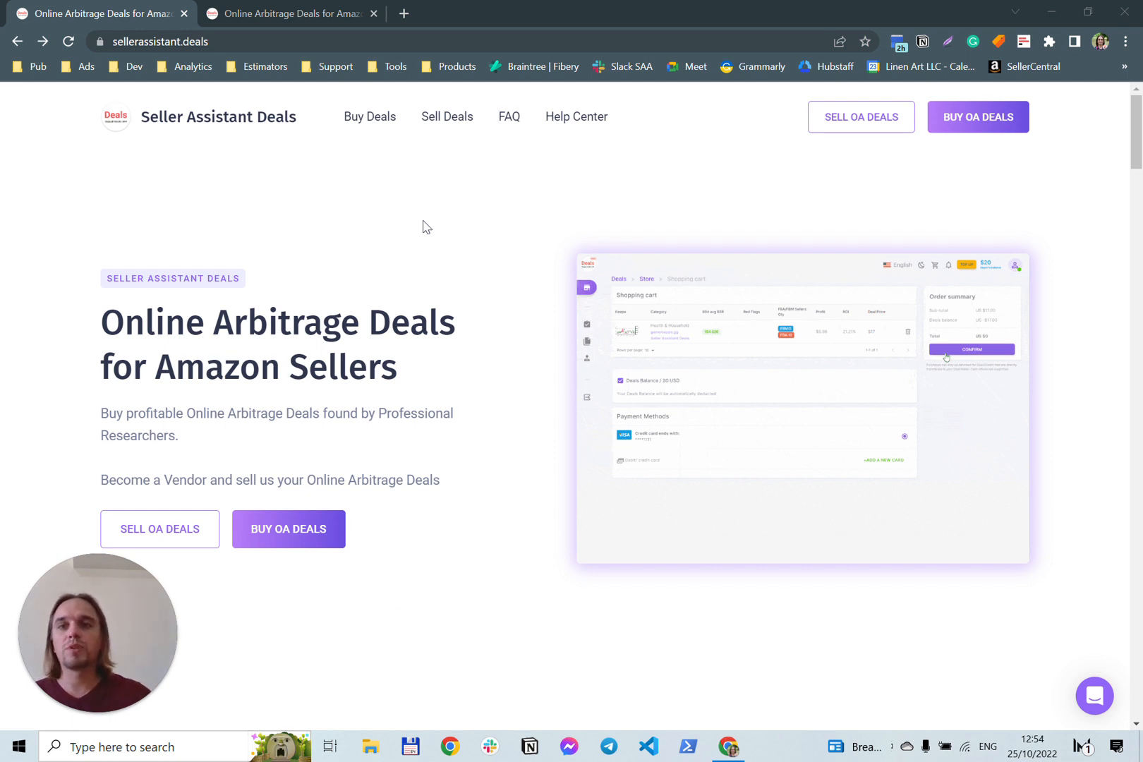
mouse_move(173, 143)
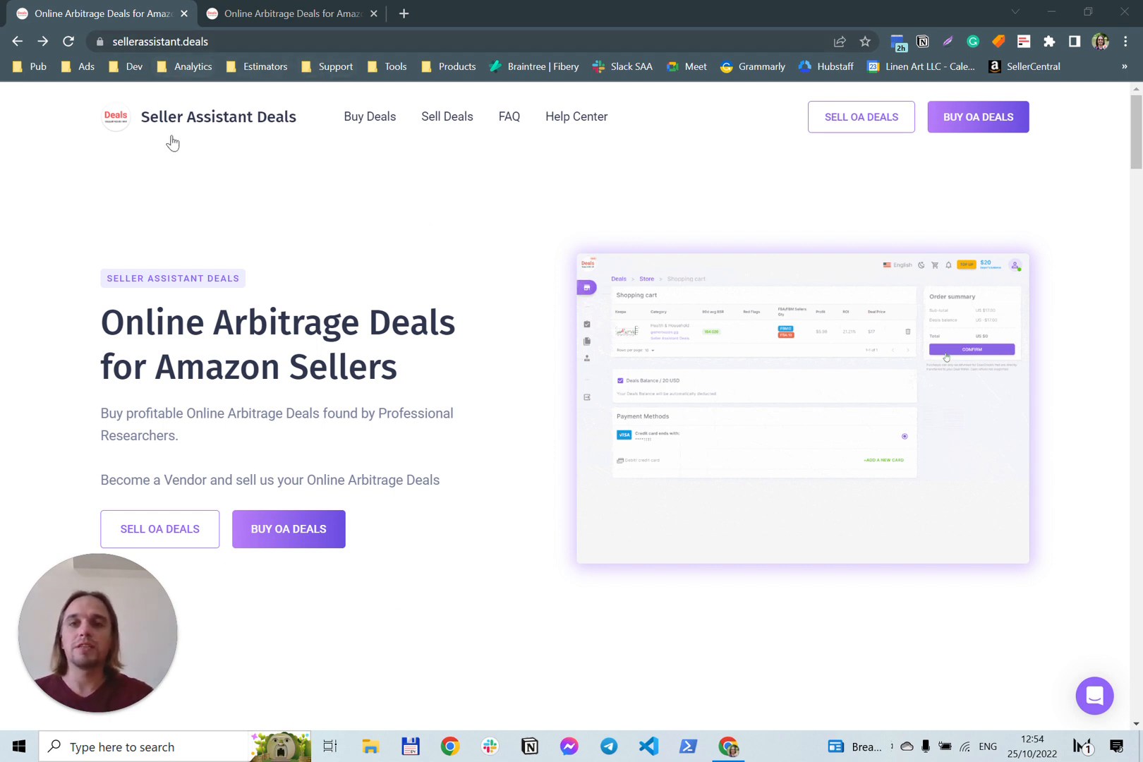
mouse_move(357, 407)
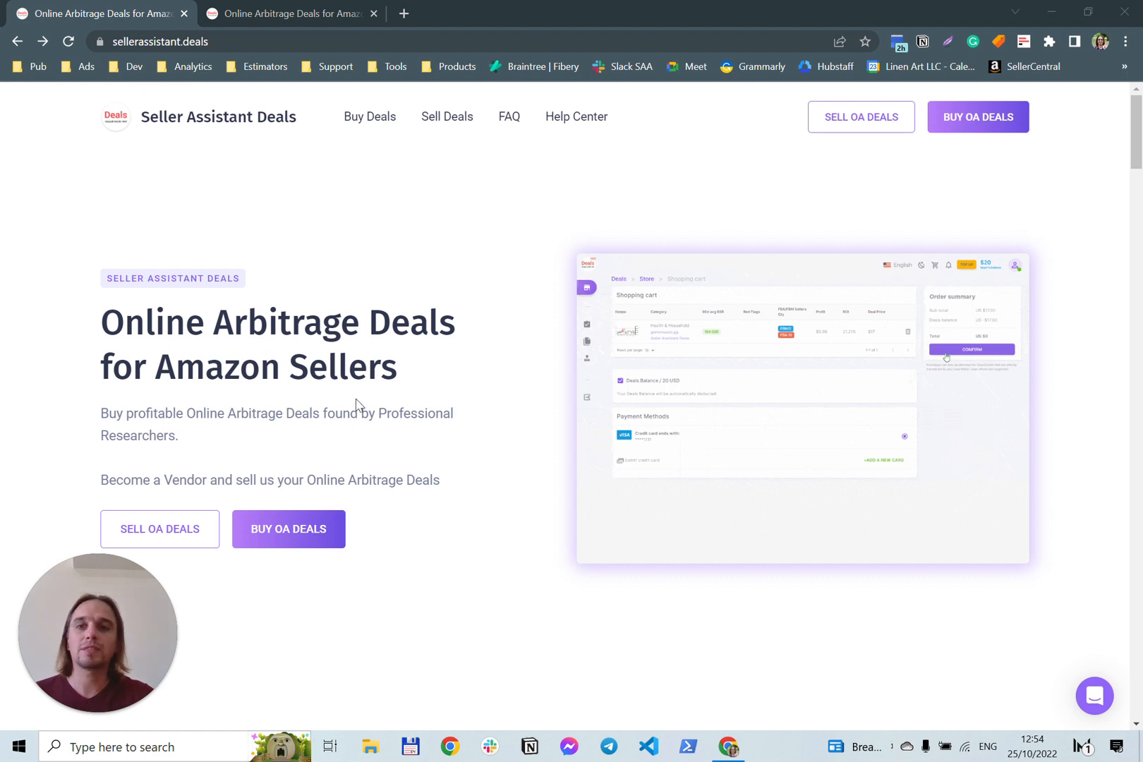
mouse_move(124, 64)
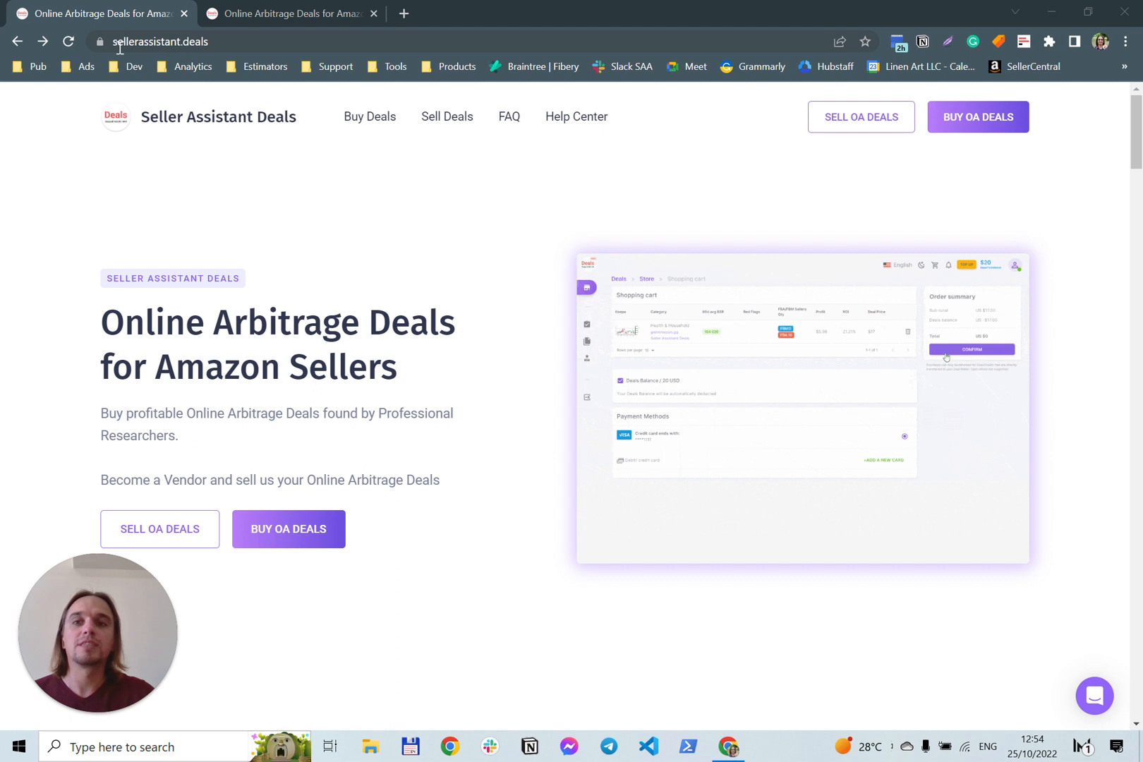
mouse_move(193, 102)
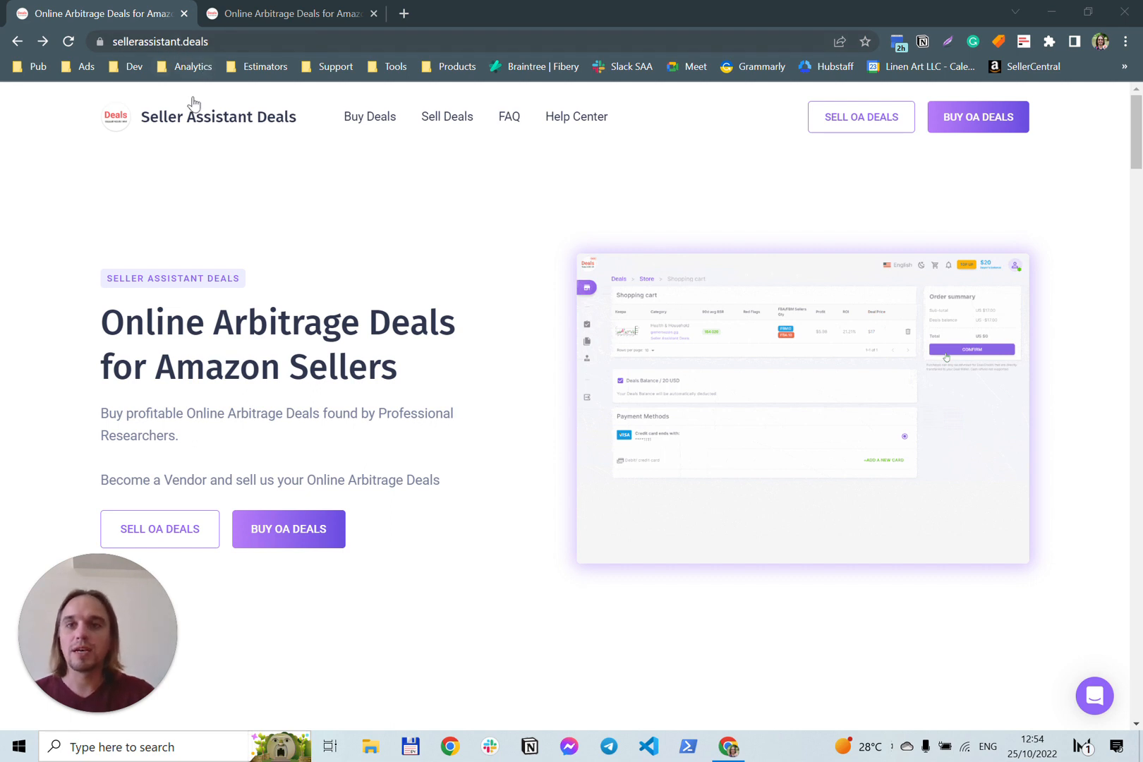
mouse_move(354, 510)
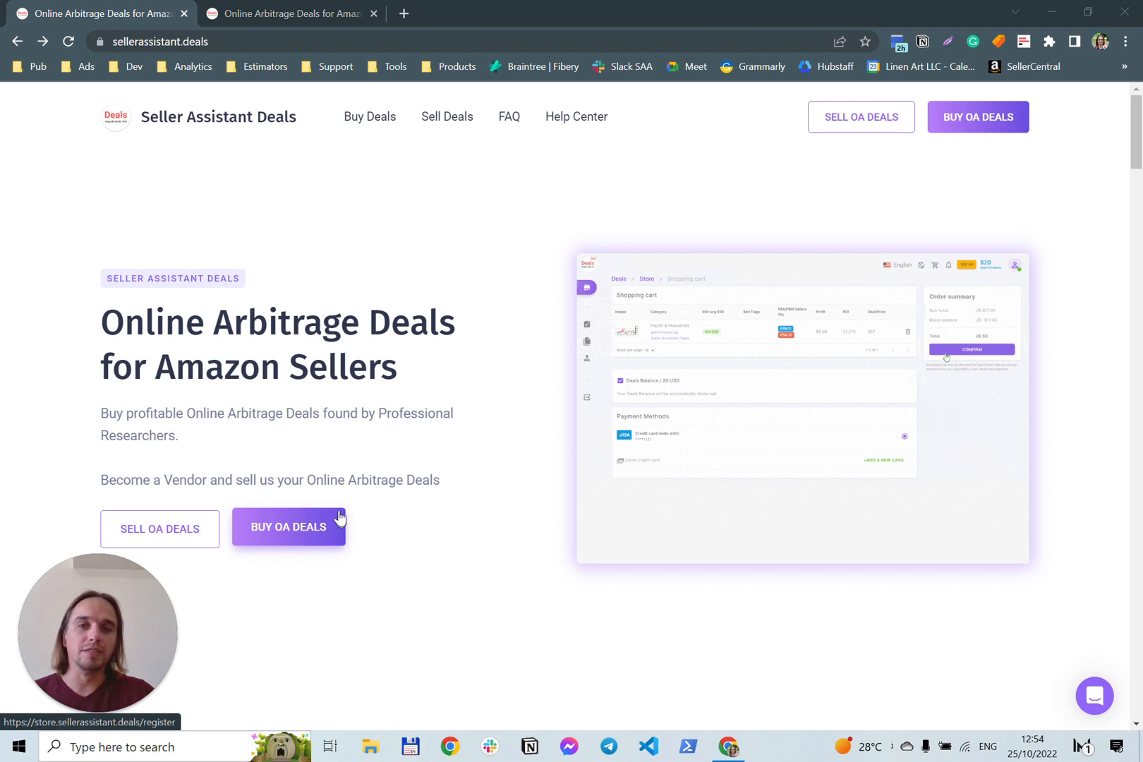
Open the BUY OA DEALS storefront listing deals with profit, ROI, prices and verification status
click(288, 526)
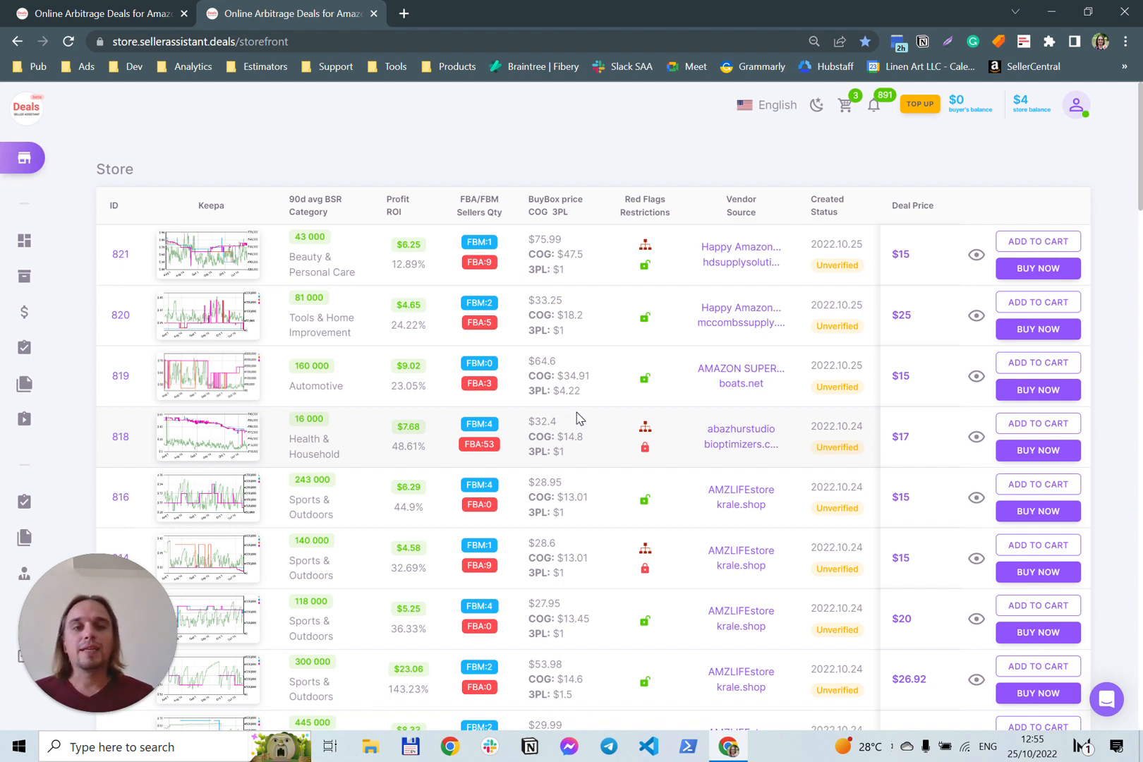
mouse_move(652, 269)
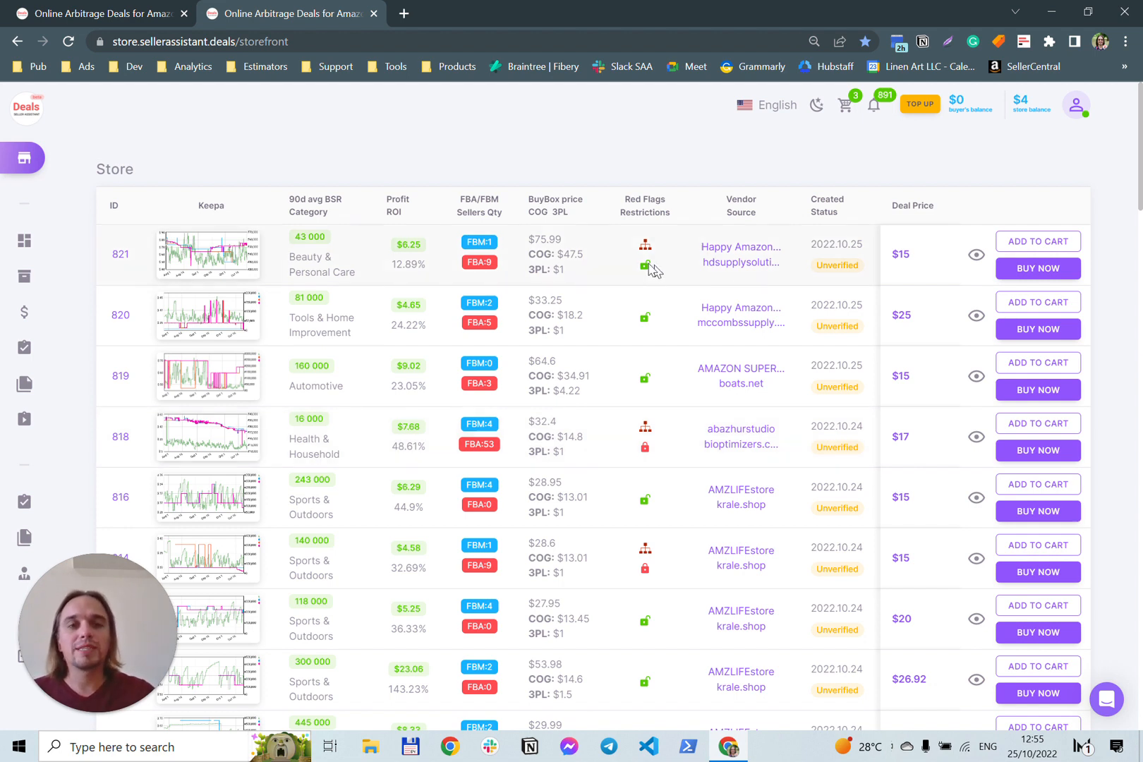
mouse_move(644, 266)
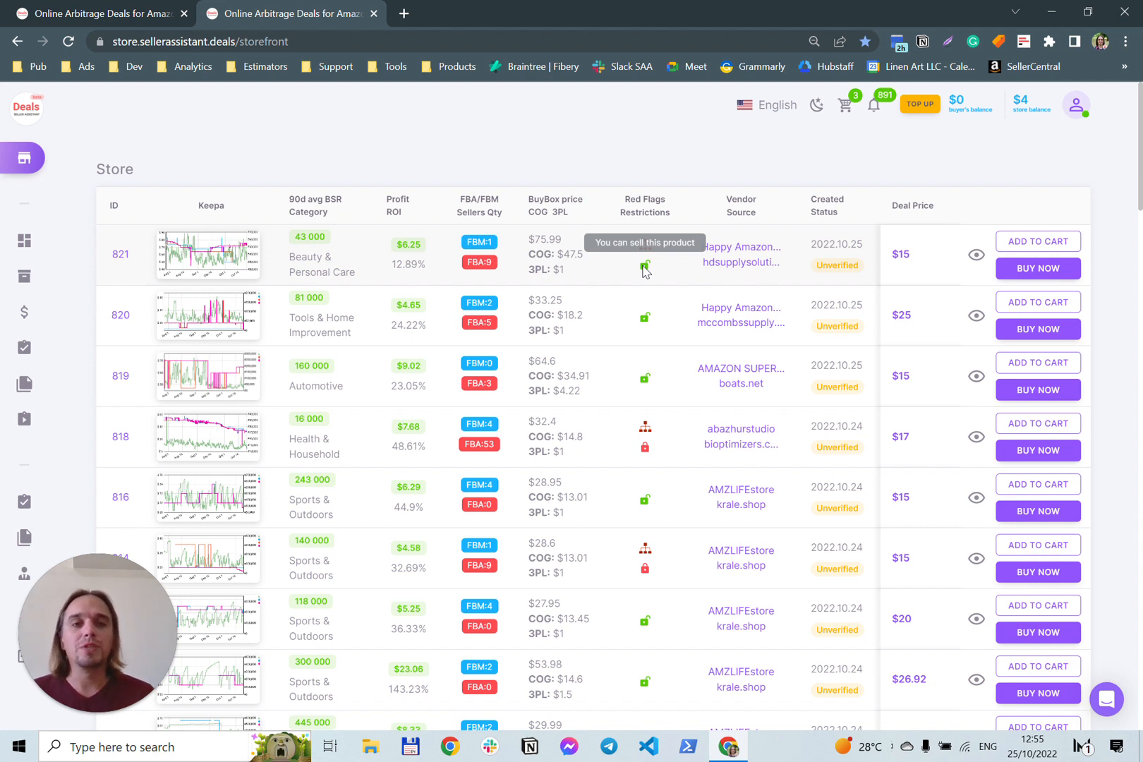
mouse_move(645, 271)
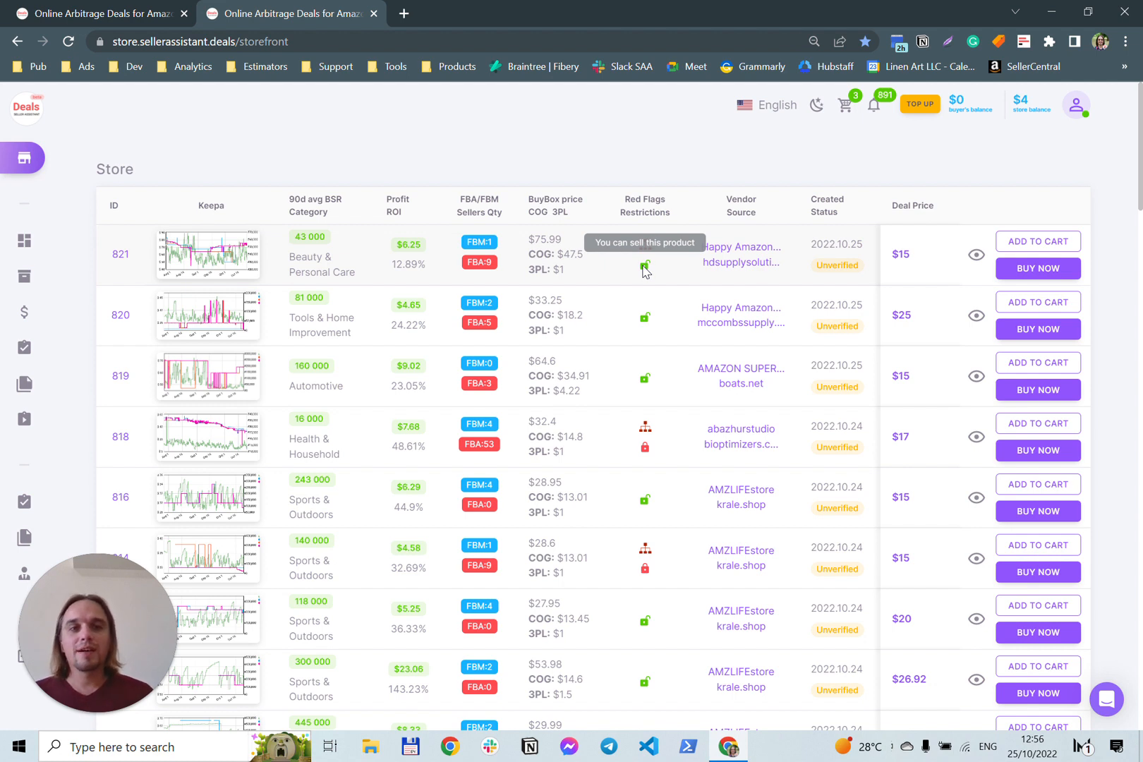
mouse_move(740, 247)
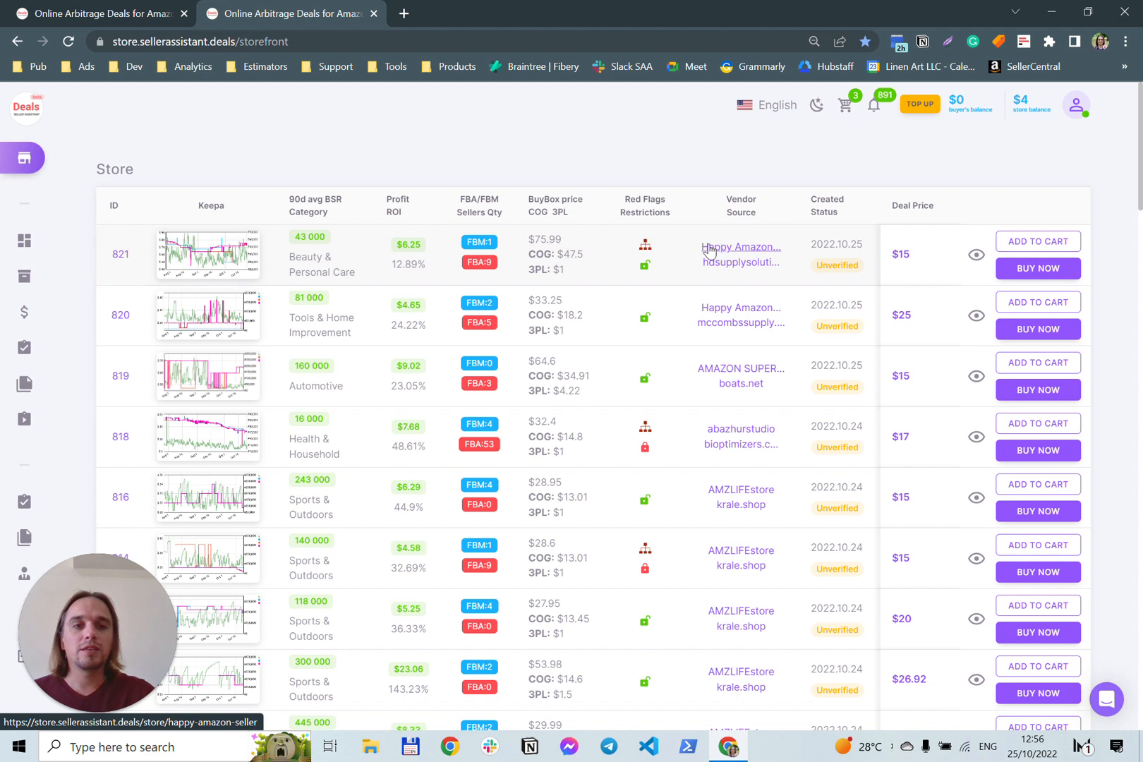
mouse_move(723, 309)
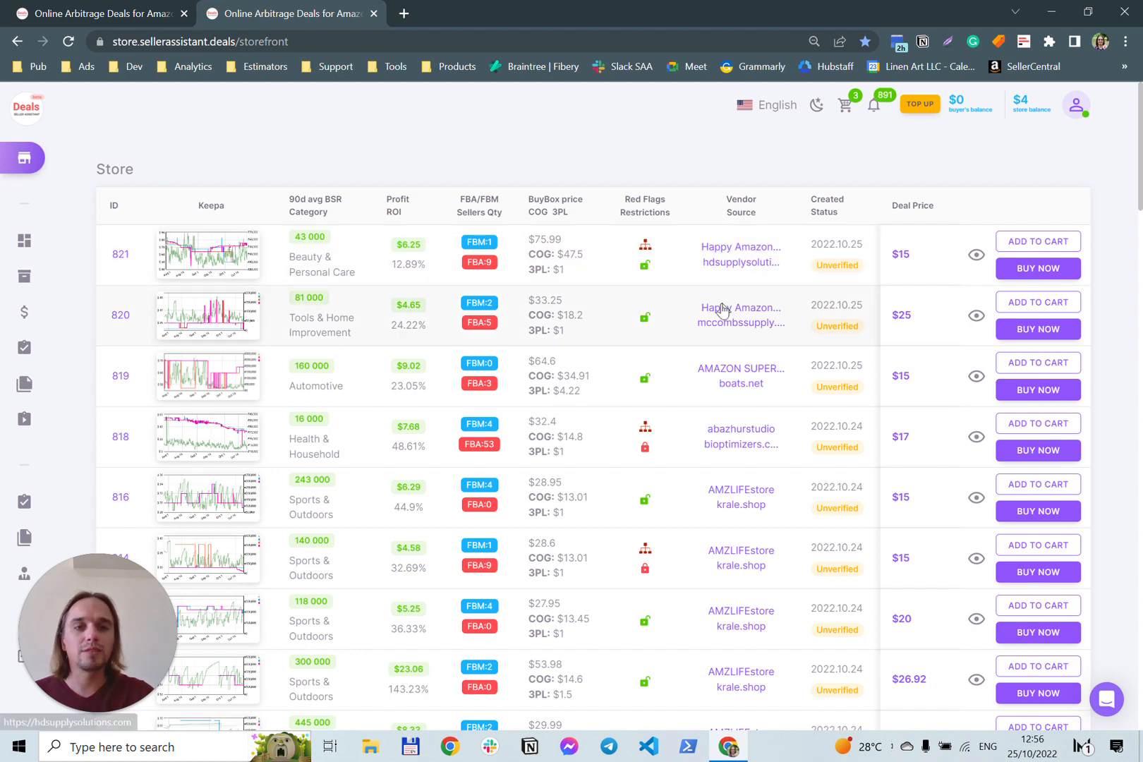
mouse_move(740, 308)
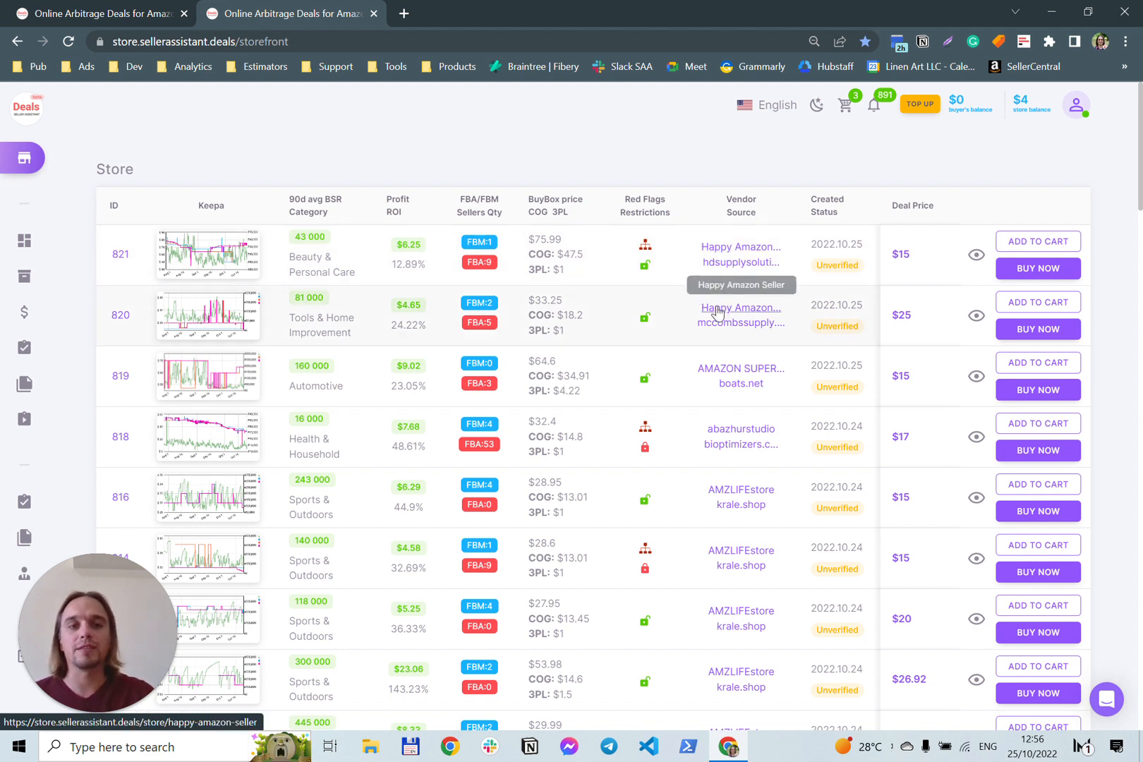
mouse_move(741, 372)
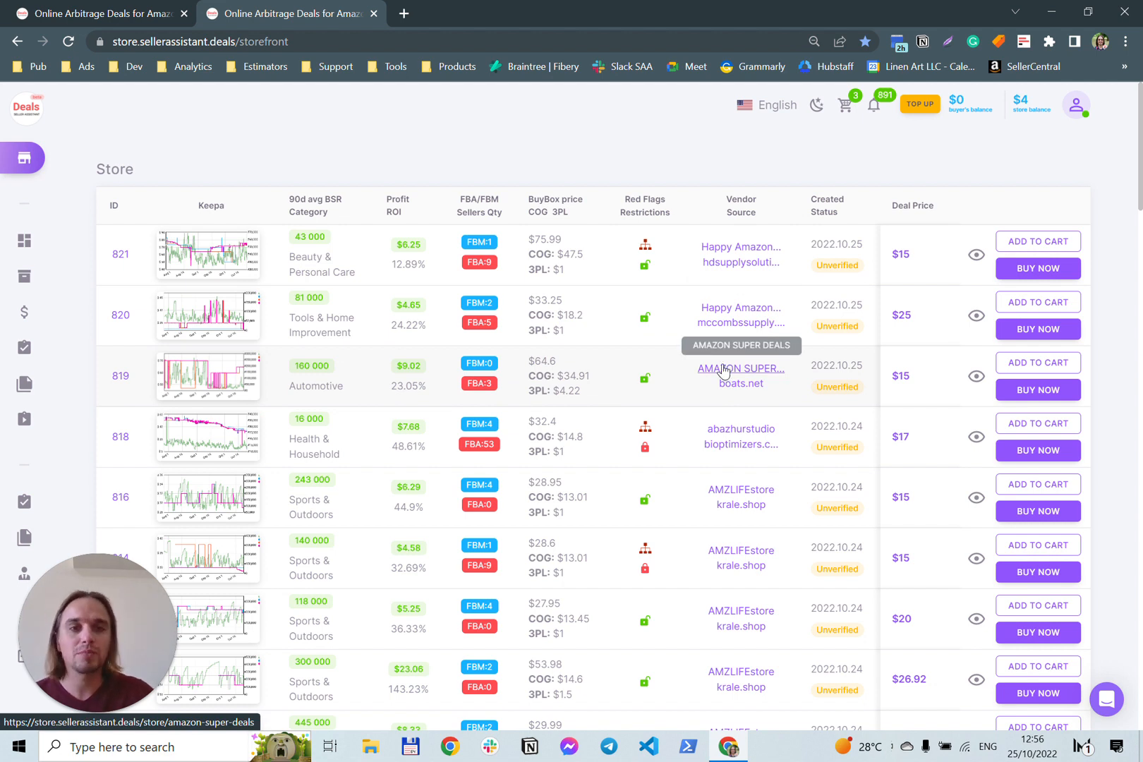
mouse_move(740, 385)
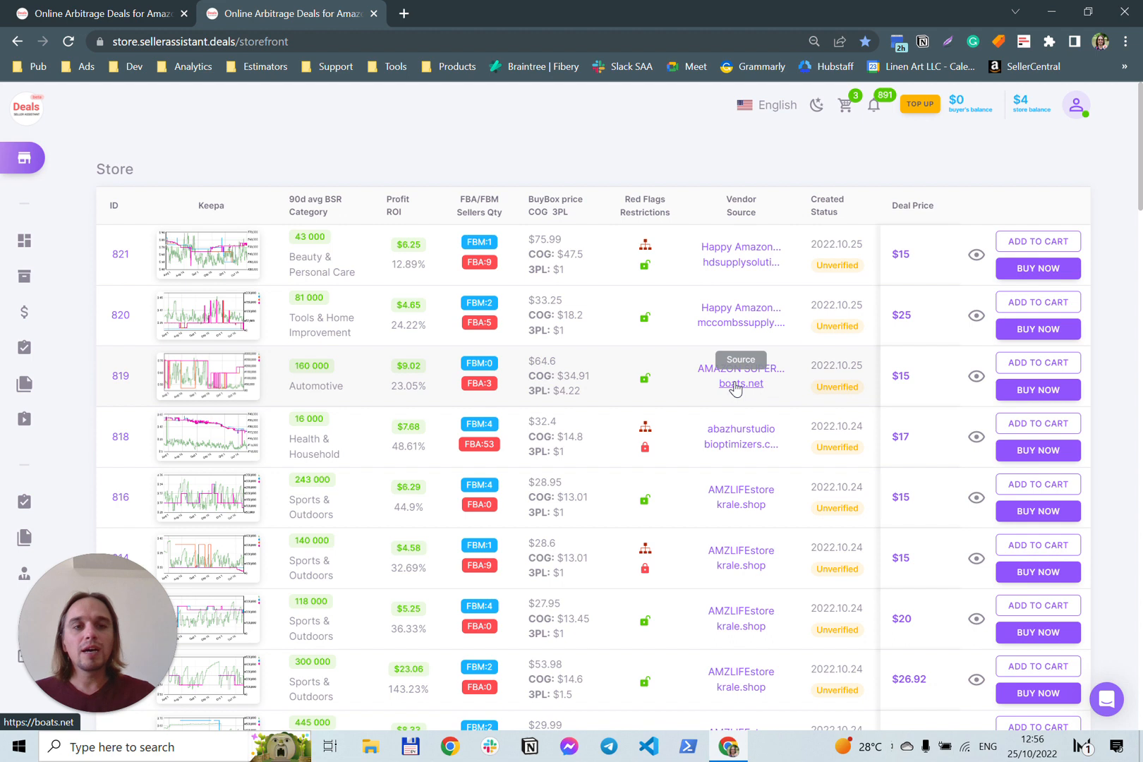
mouse_move(827, 204)
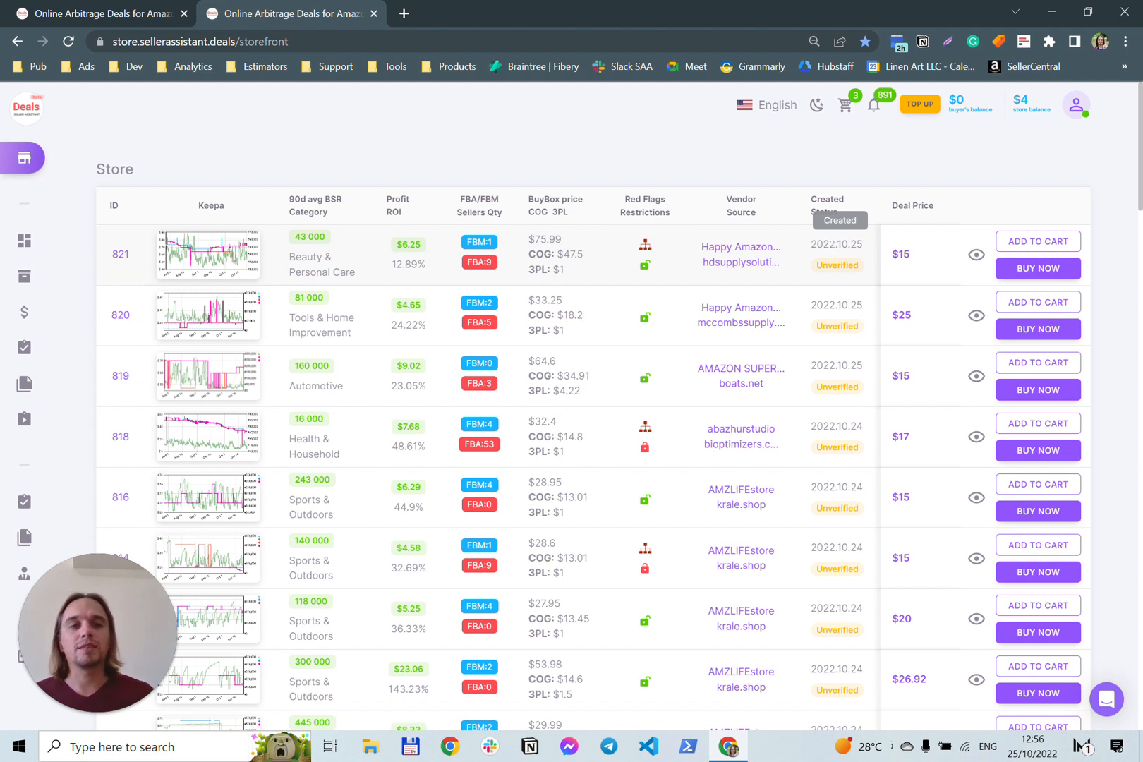
mouse_move(836, 272)
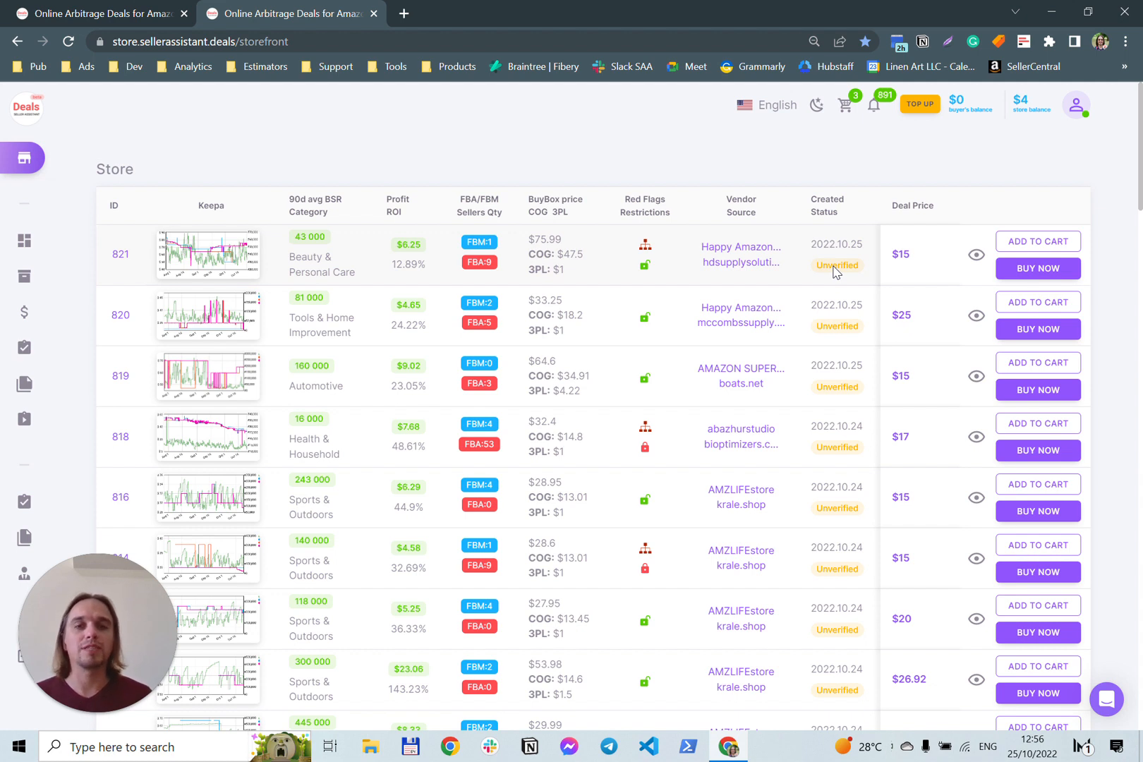
mouse_move(1008, 263)
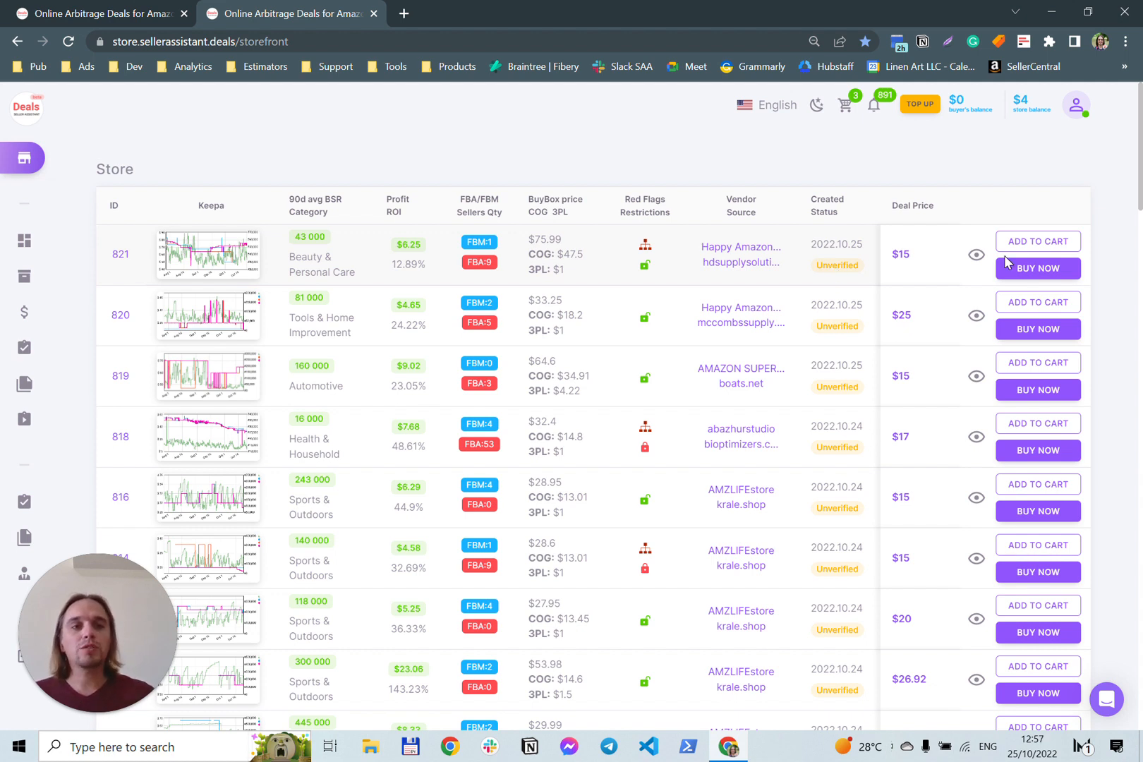
mouse_move(891, 259)
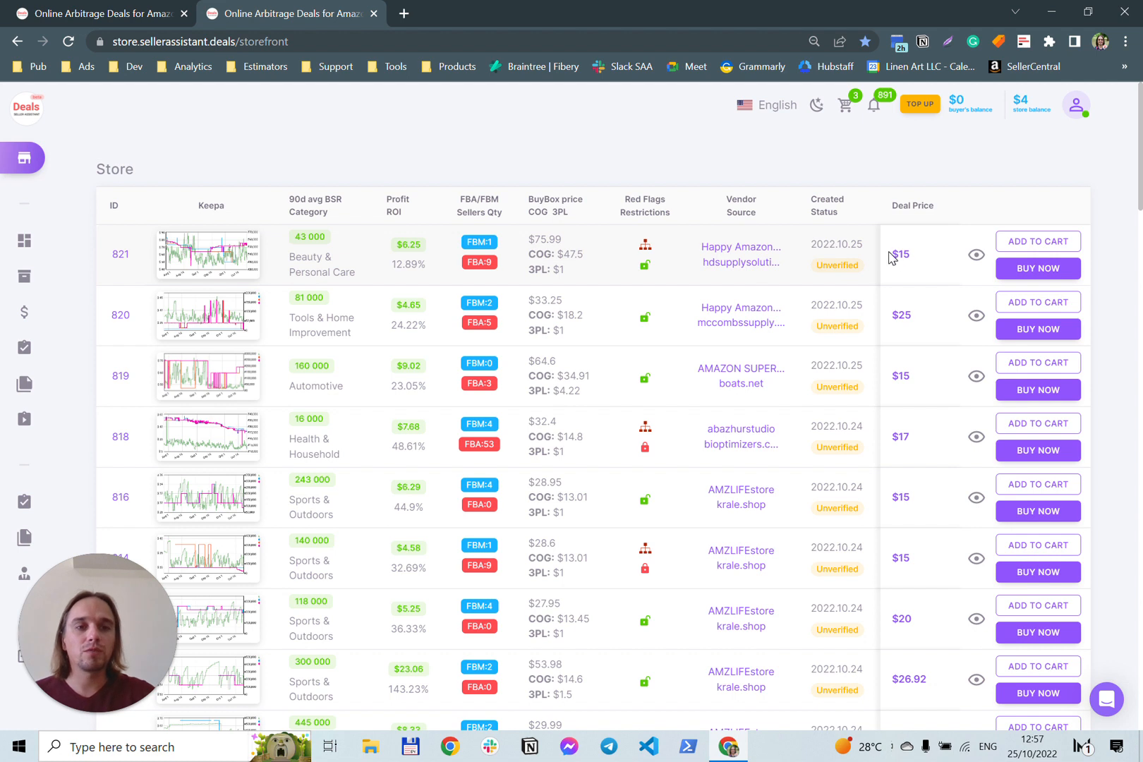
mouse_move(893, 258)
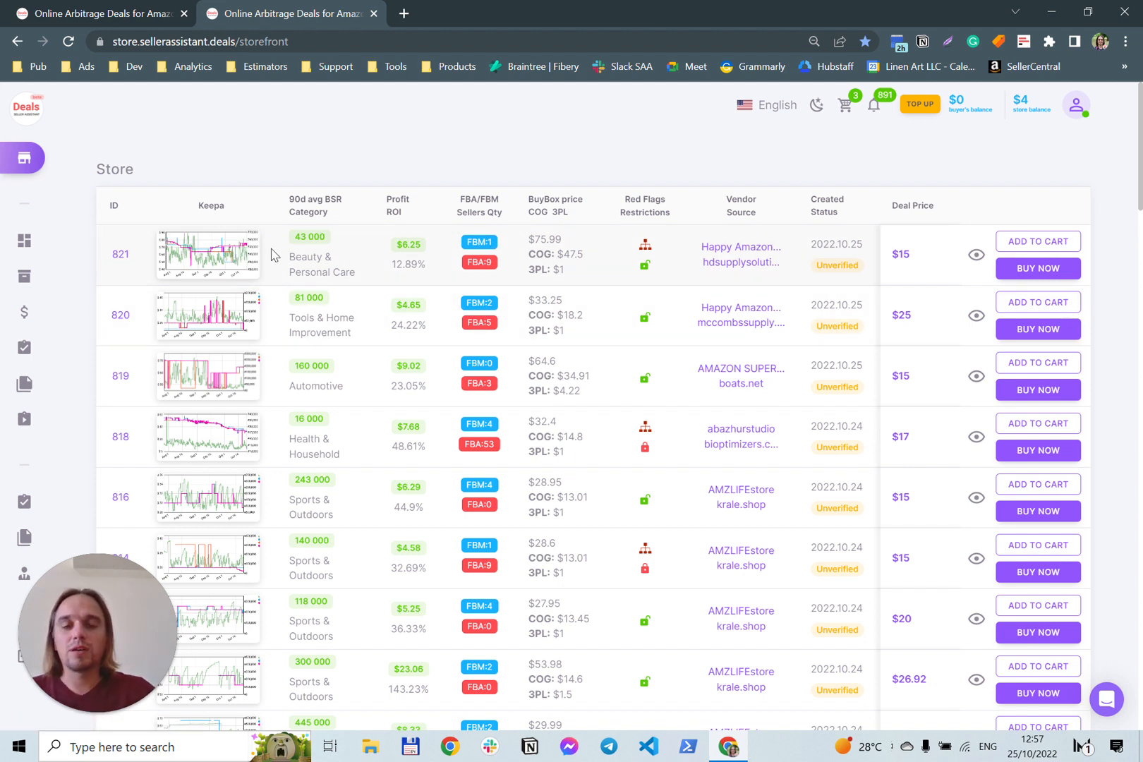
mouse_move(222, 279)
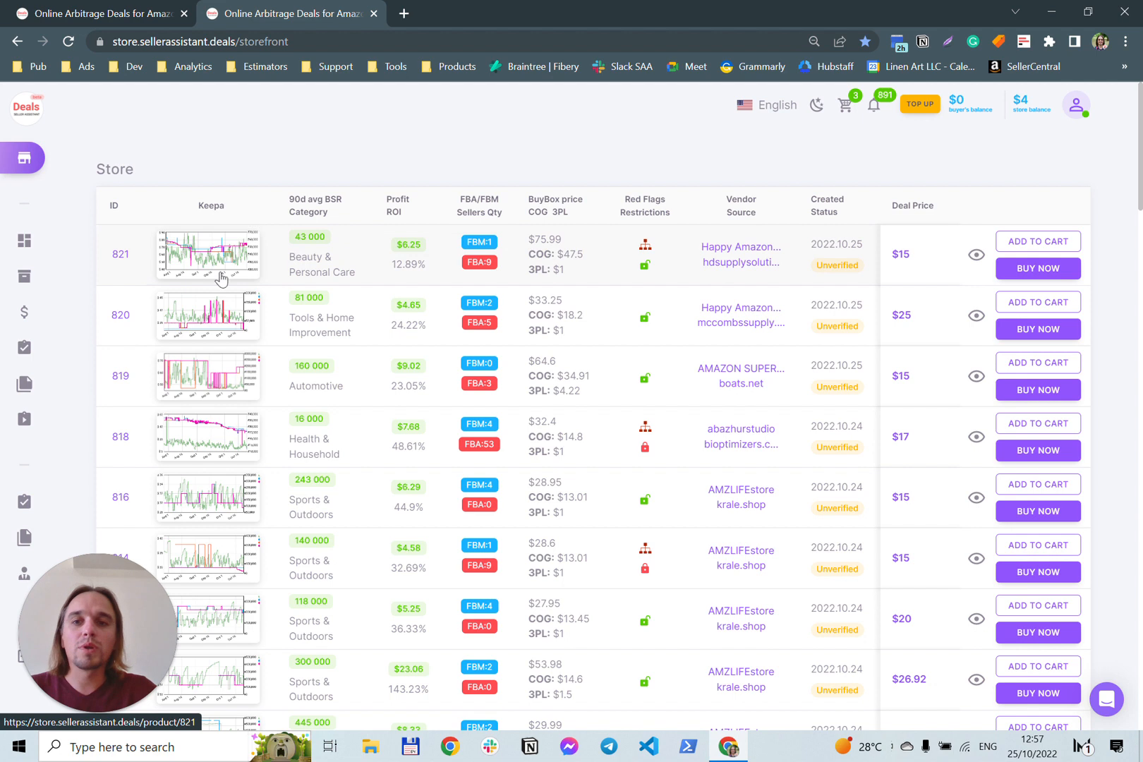
mouse_move(264, 232)
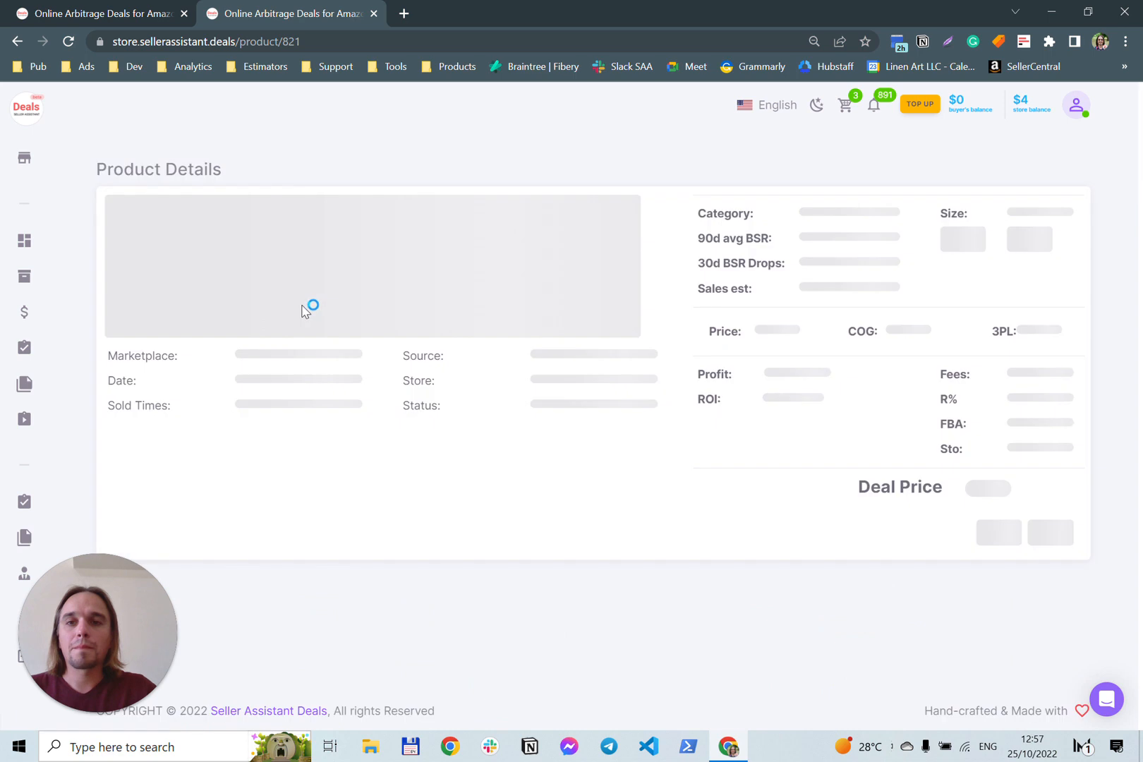
mouse_move(516, 333)
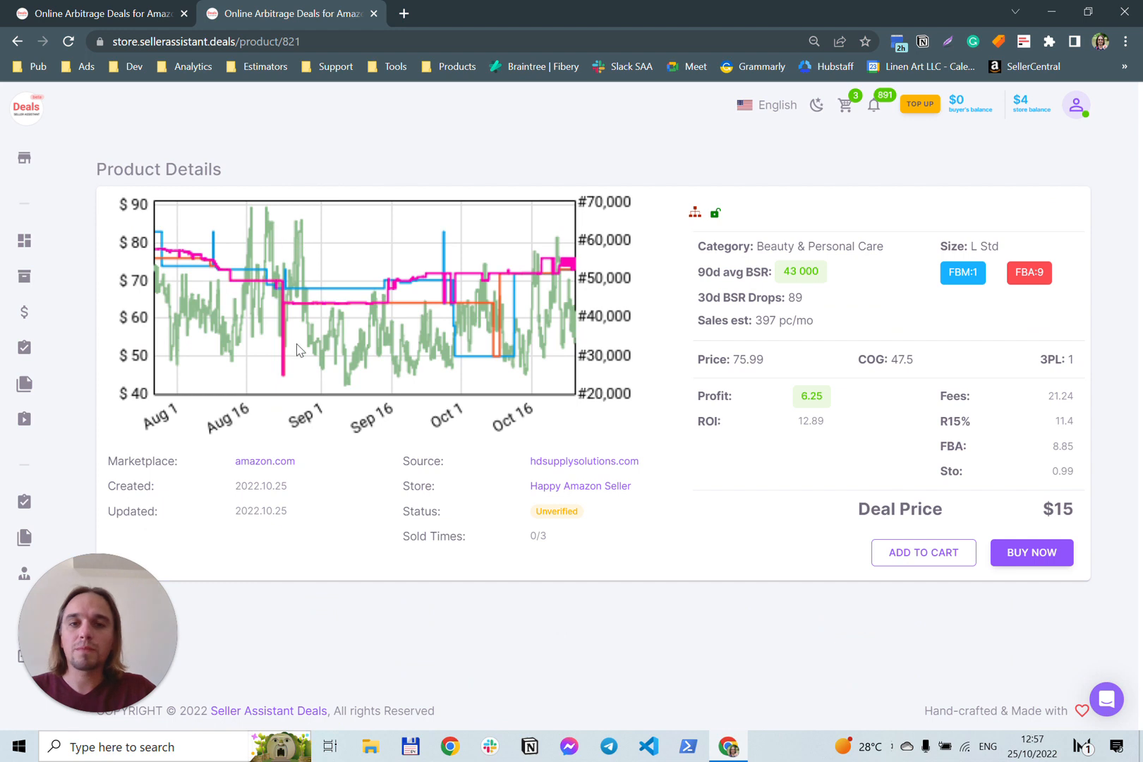
mouse_move(218, 306)
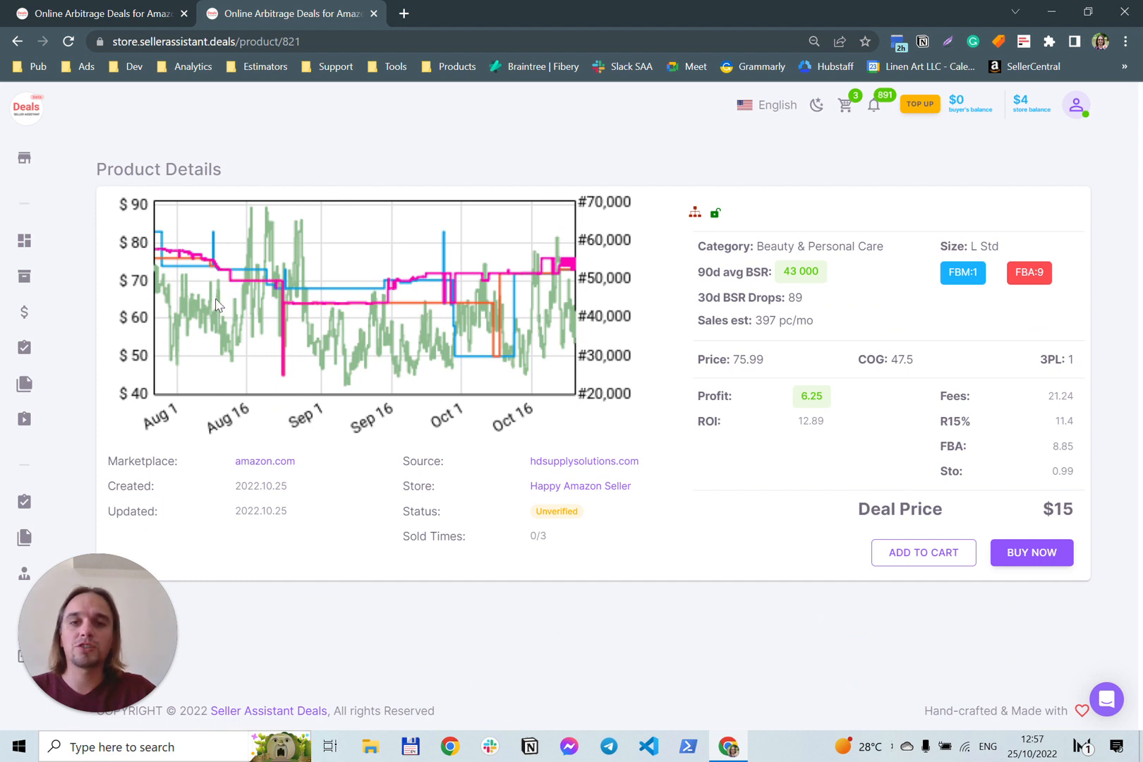
mouse_move(277, 303)
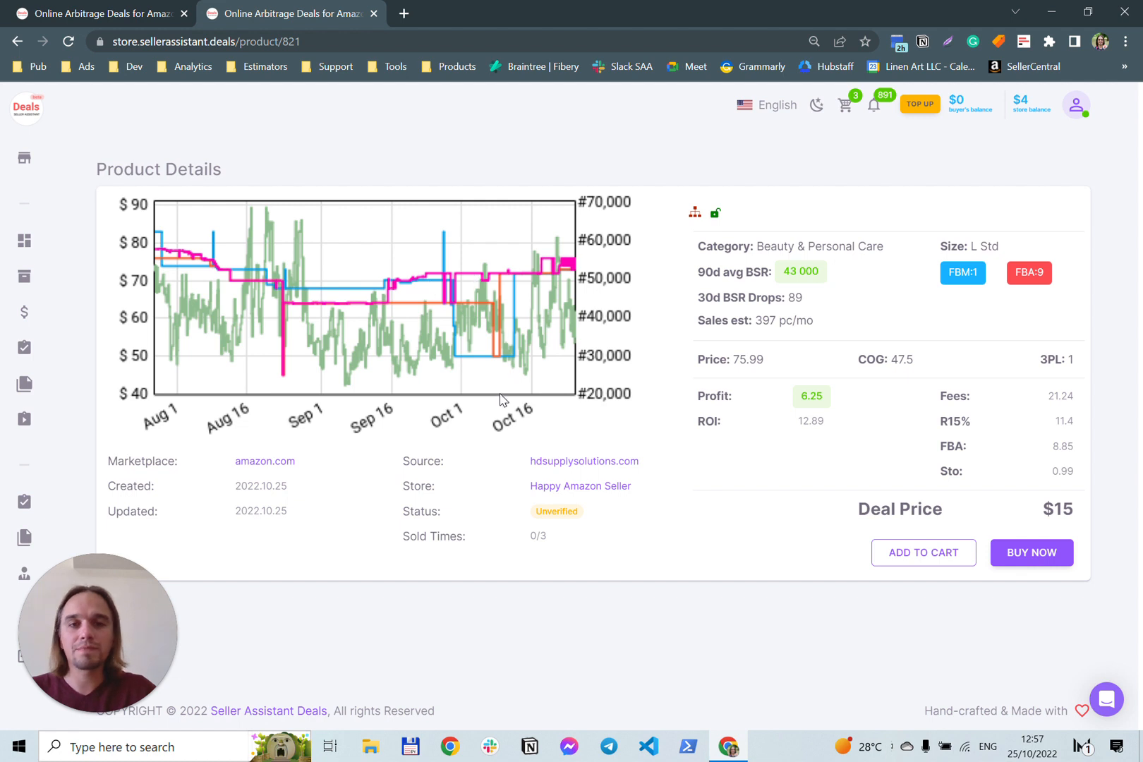
mouse_move(841, 372)
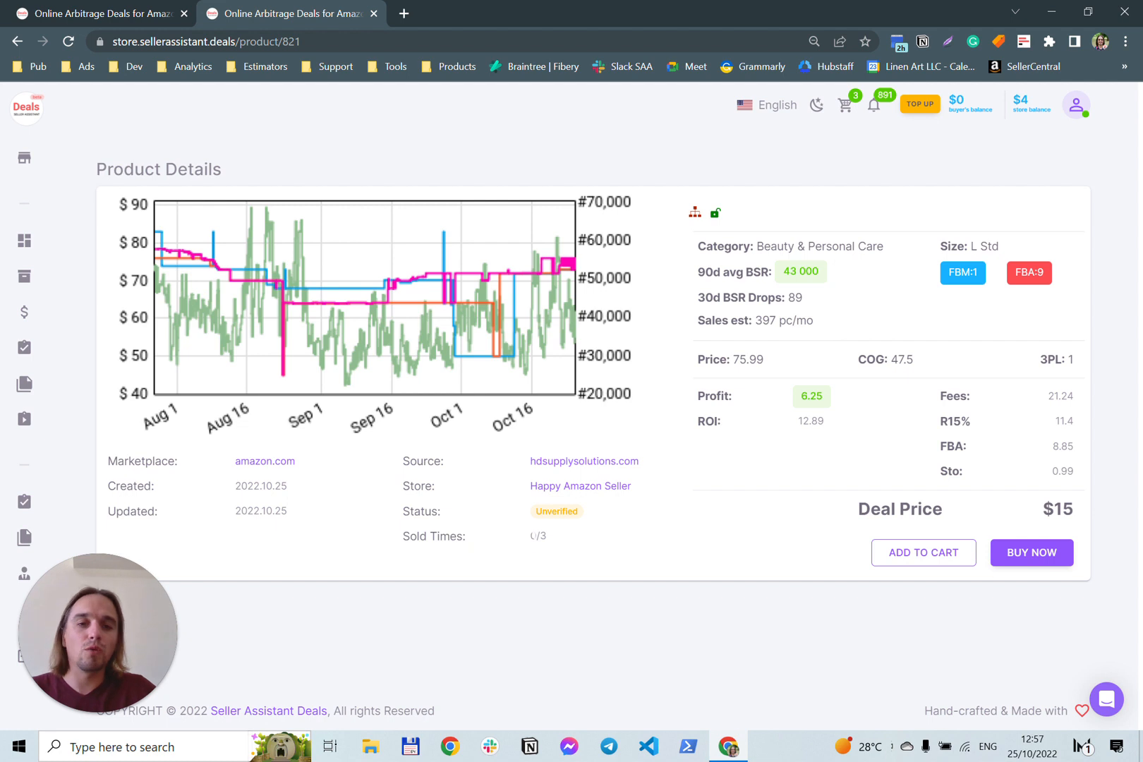
mouse_move(538, 548)
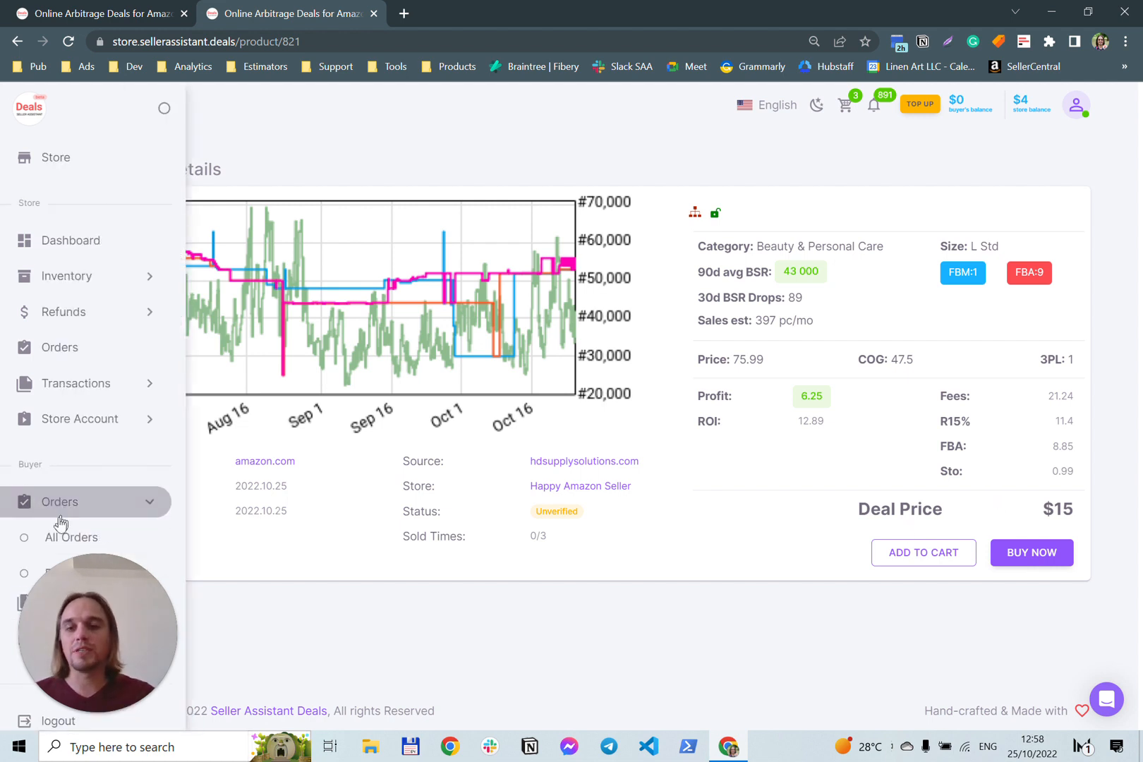
Show all buyer orders, listing the single paid $5 Catan order
click(71, 537)
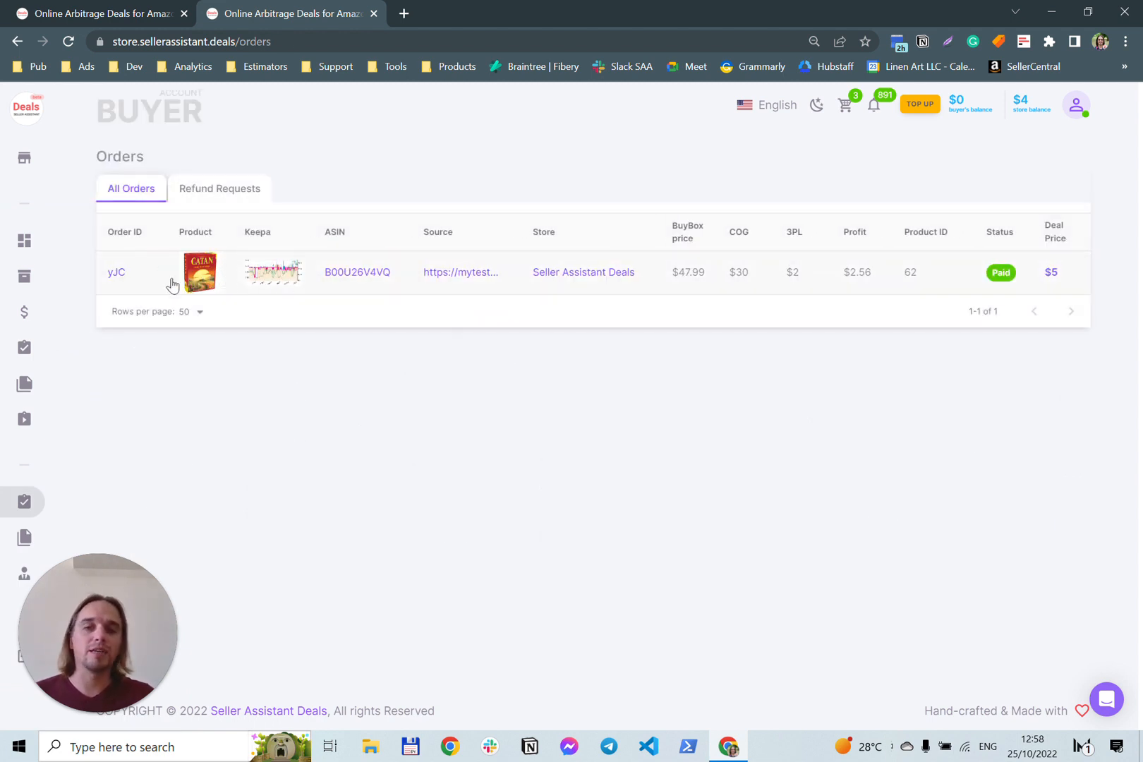
mouse_move(460, 277)
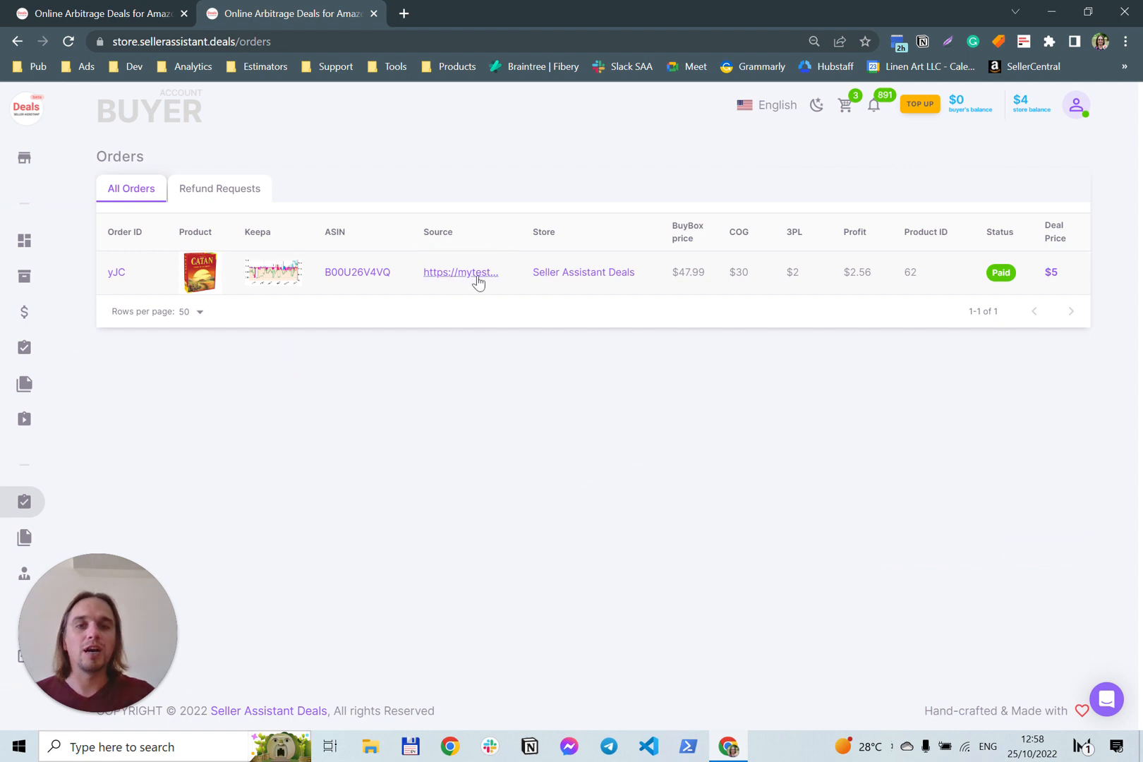
mouse_move(247, 278)
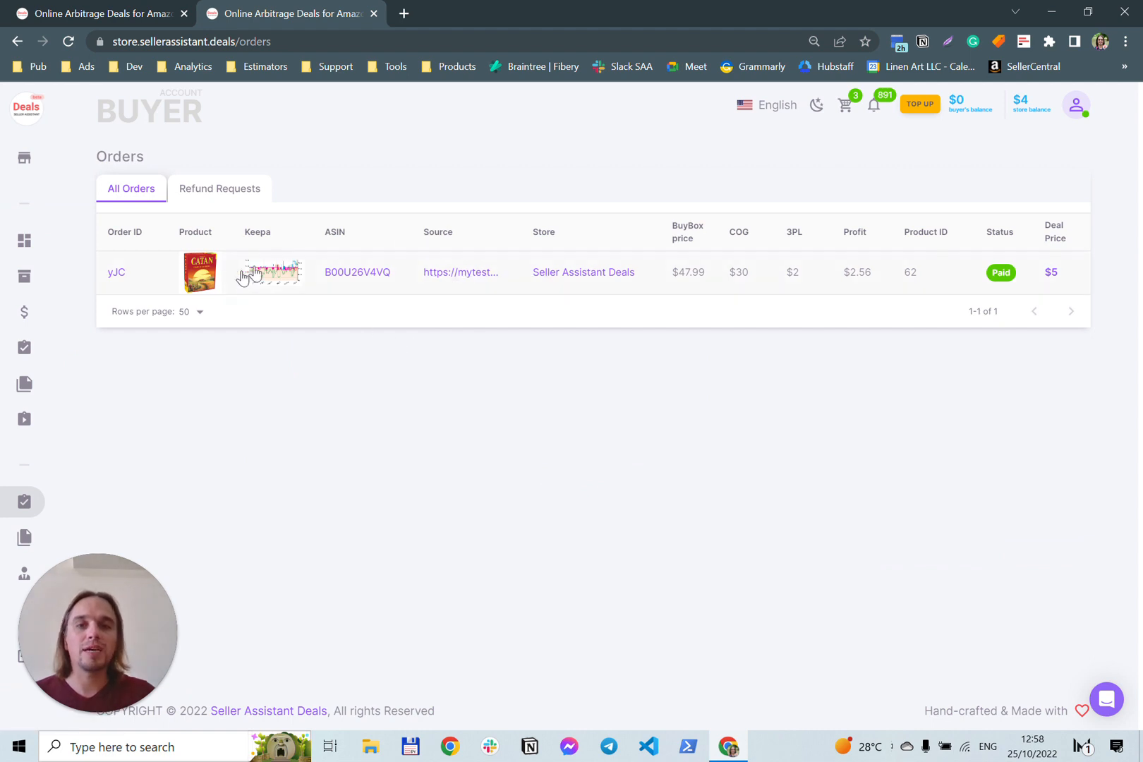
mouse_move(358, 272)
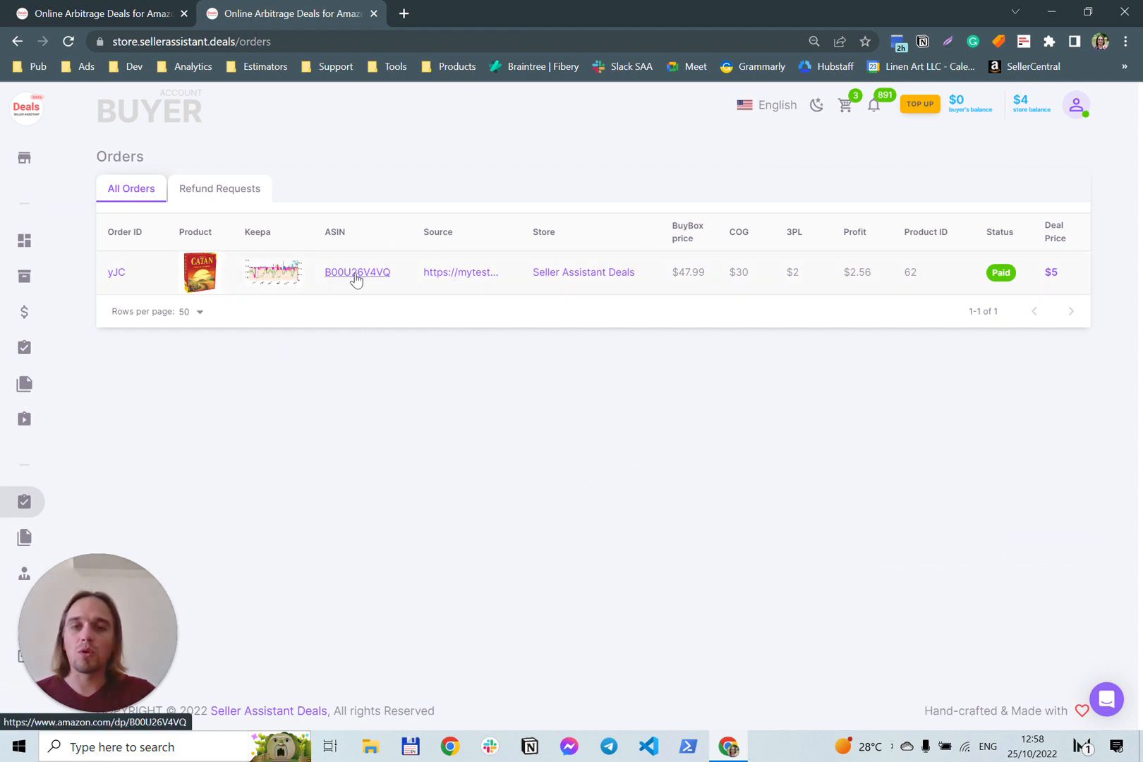
mouse_move(323, 349)
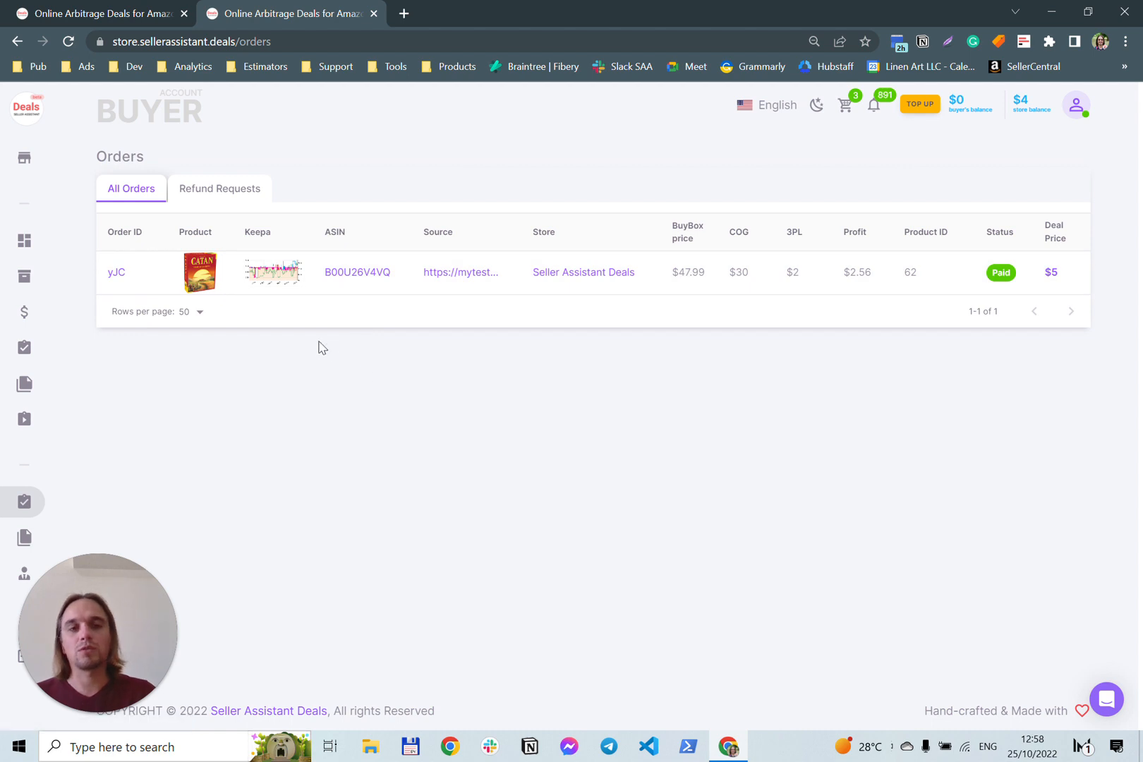
mouse_move(358, 272)
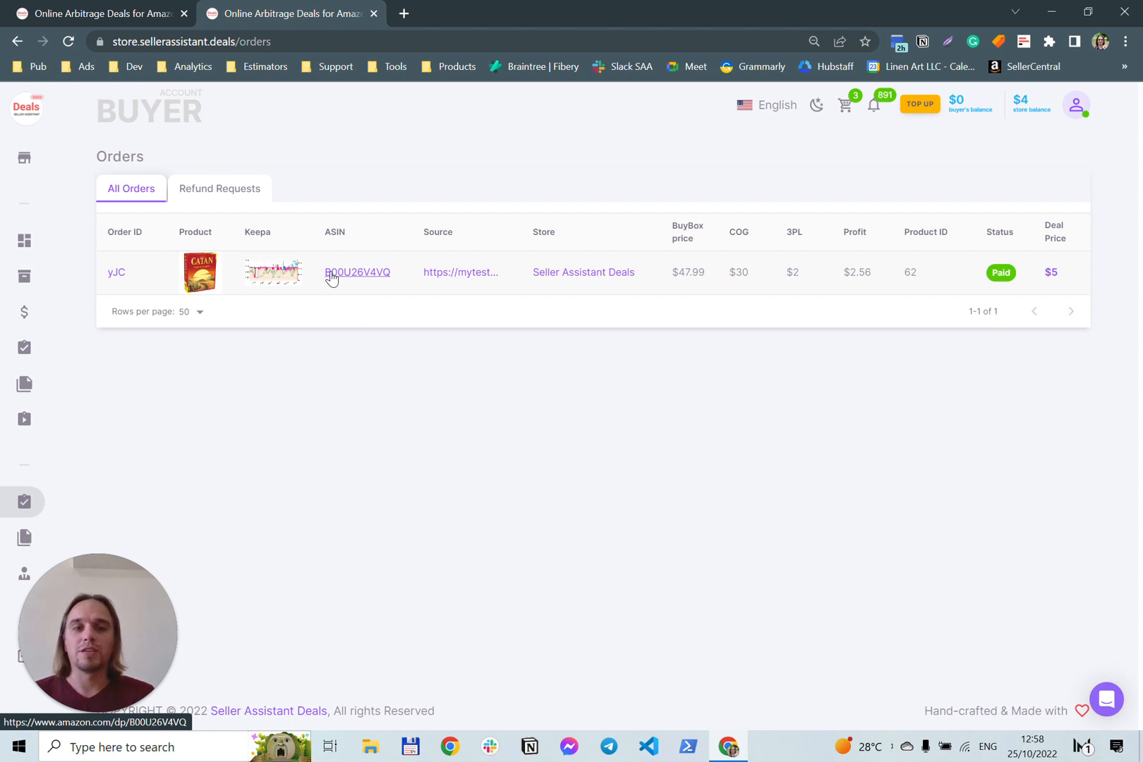
mouse_move(131, 339)
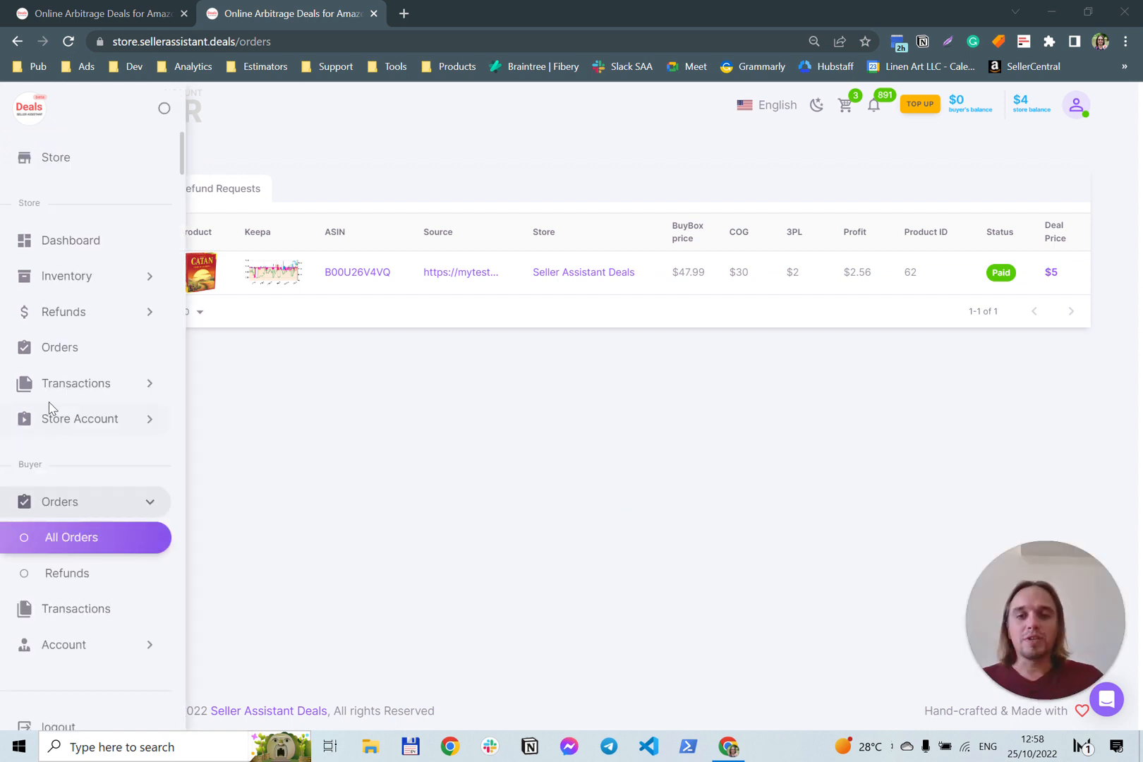
mouse_move(156, 404)
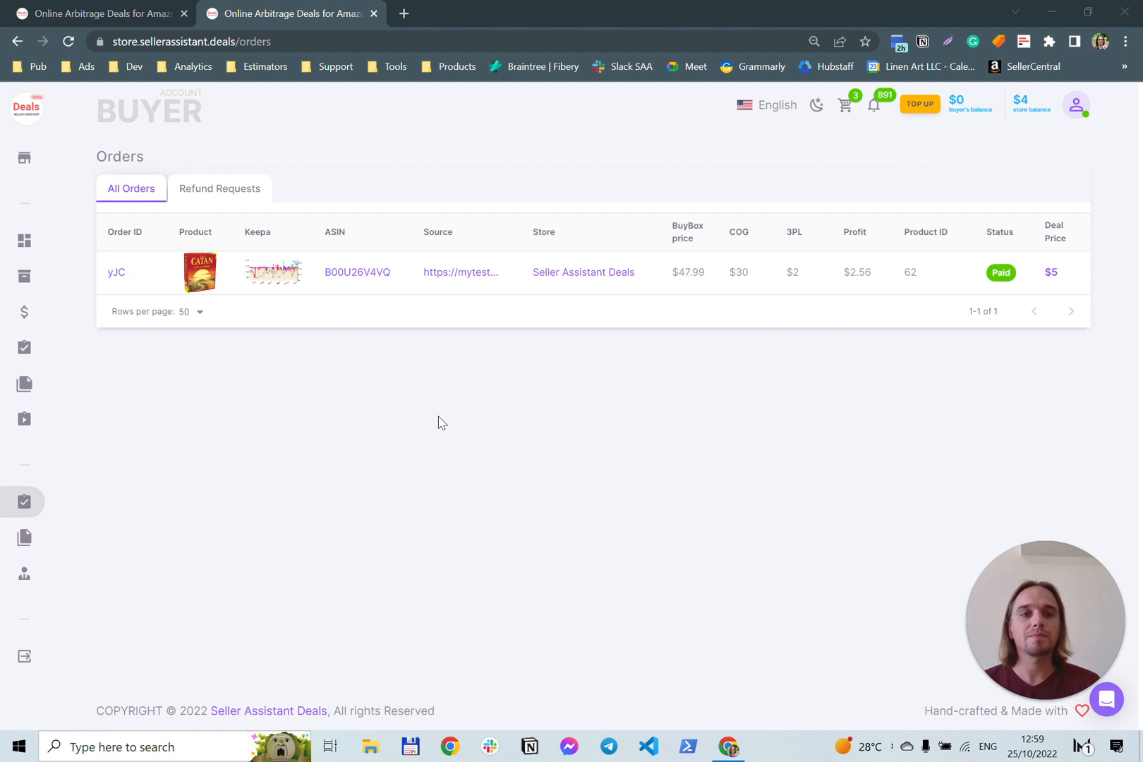
mouse_move(191, 284)
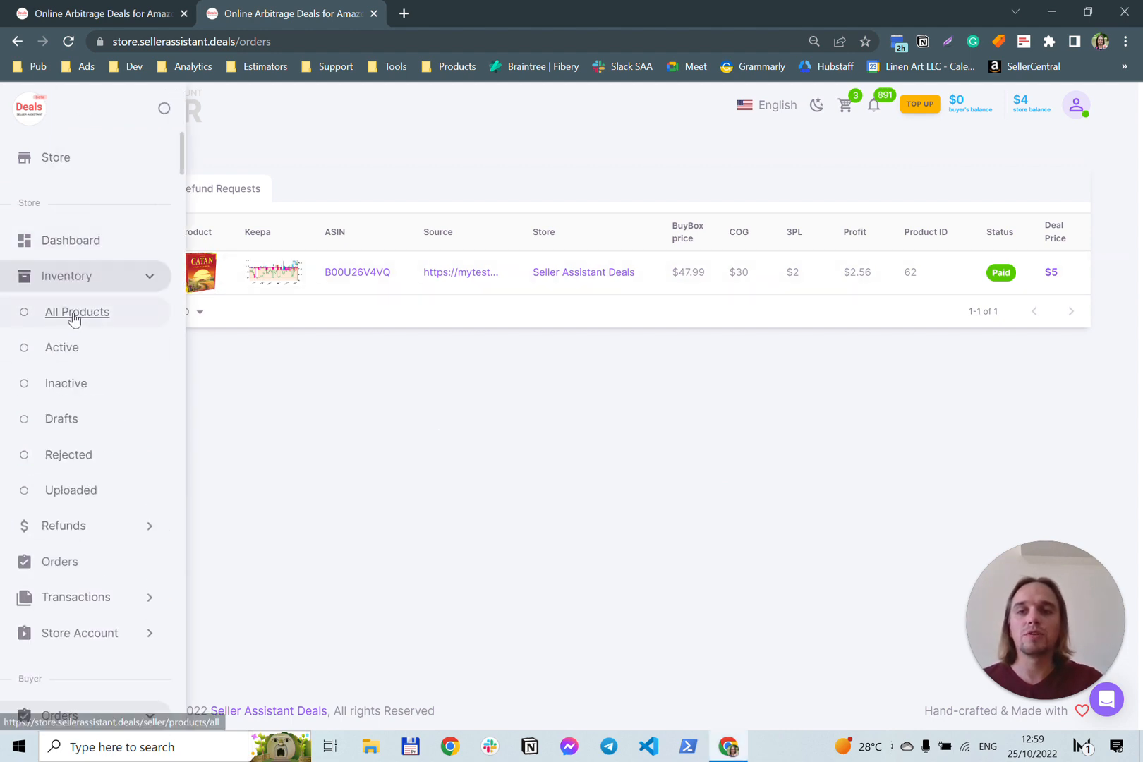
Open the All Products page of the vendor's store inventory
click(76, 312)
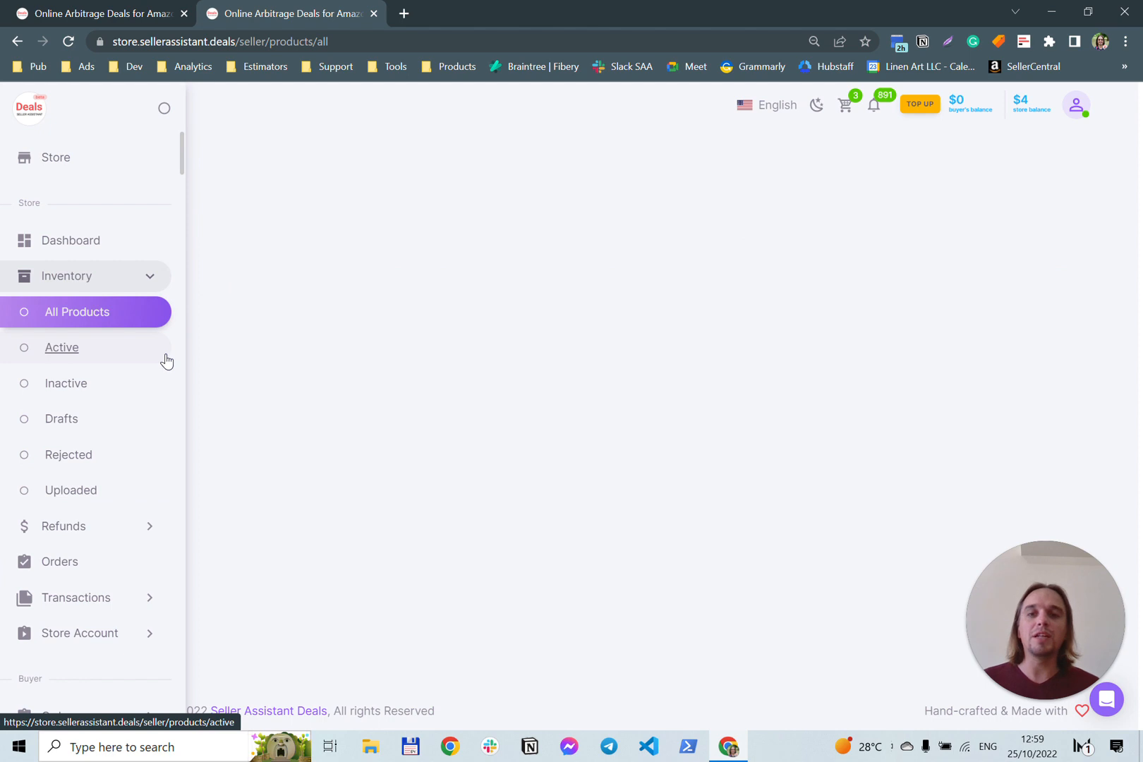